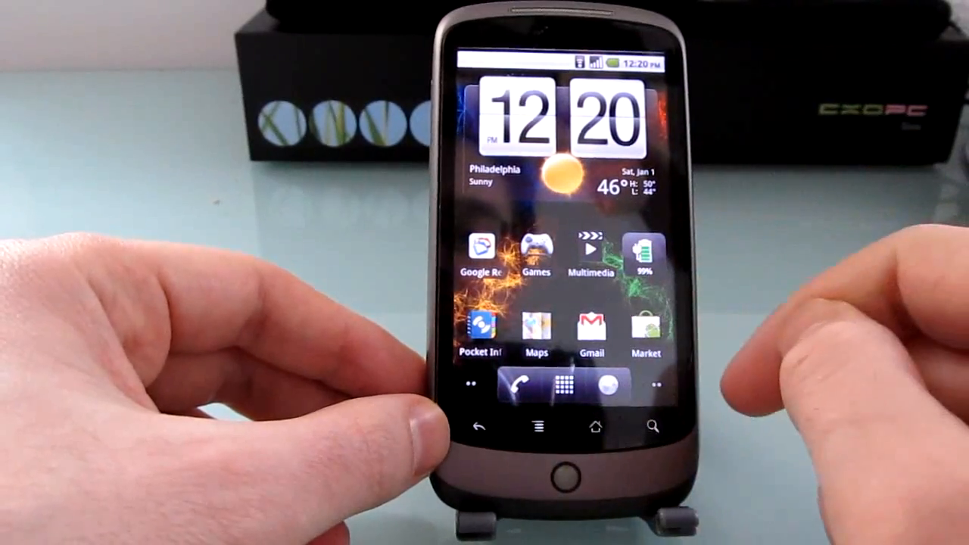
Step: Replace a dock shortcut with a different app via Change Shortcut, then return home
click(563, 386)
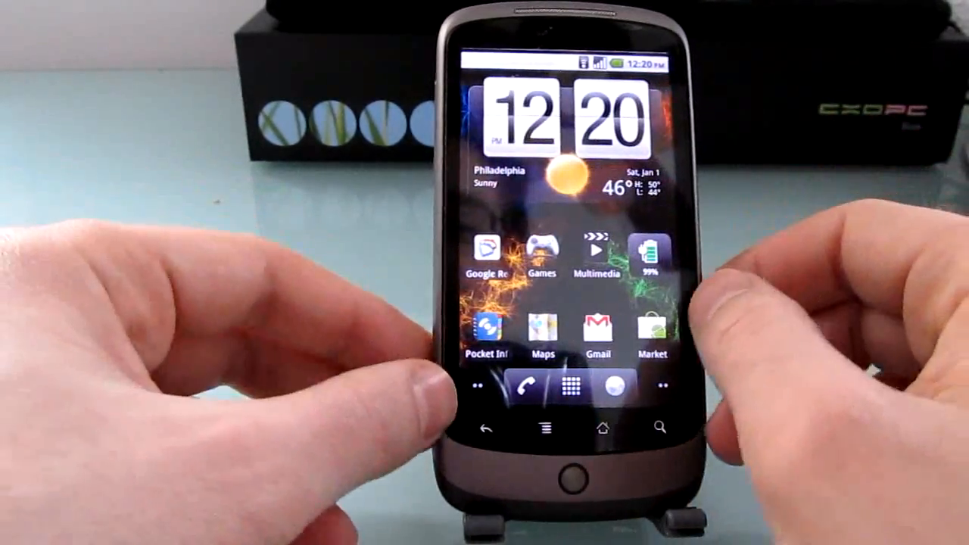
click(601, 428)
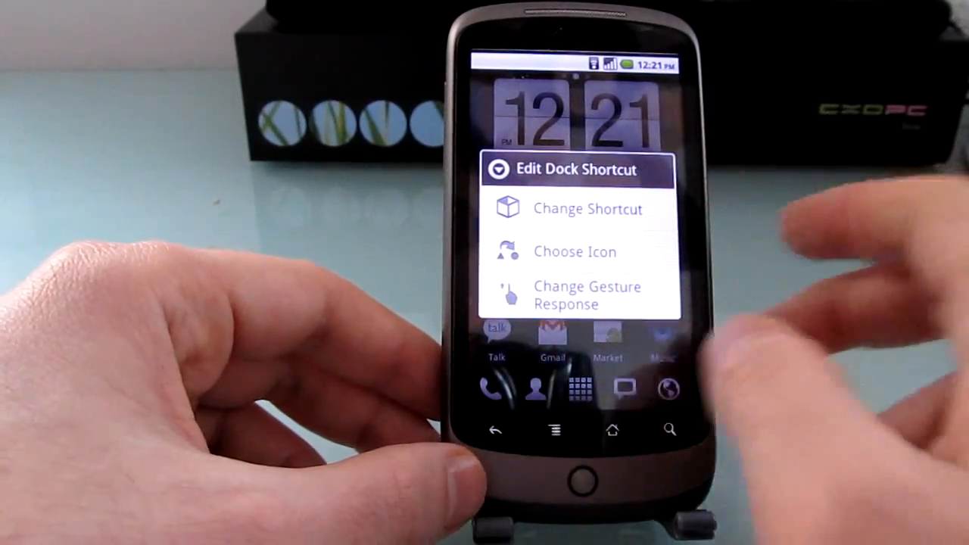
click(588, 209)
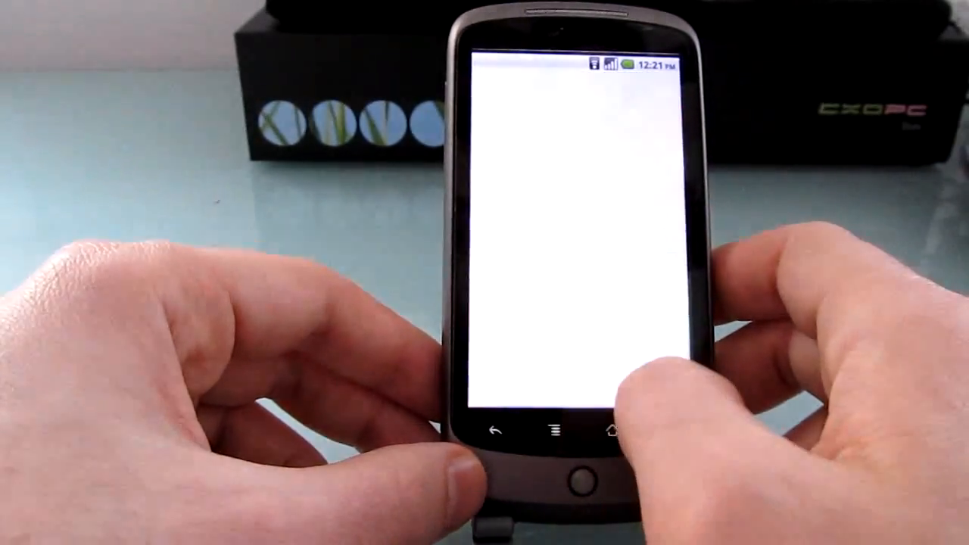
click(609, 432)
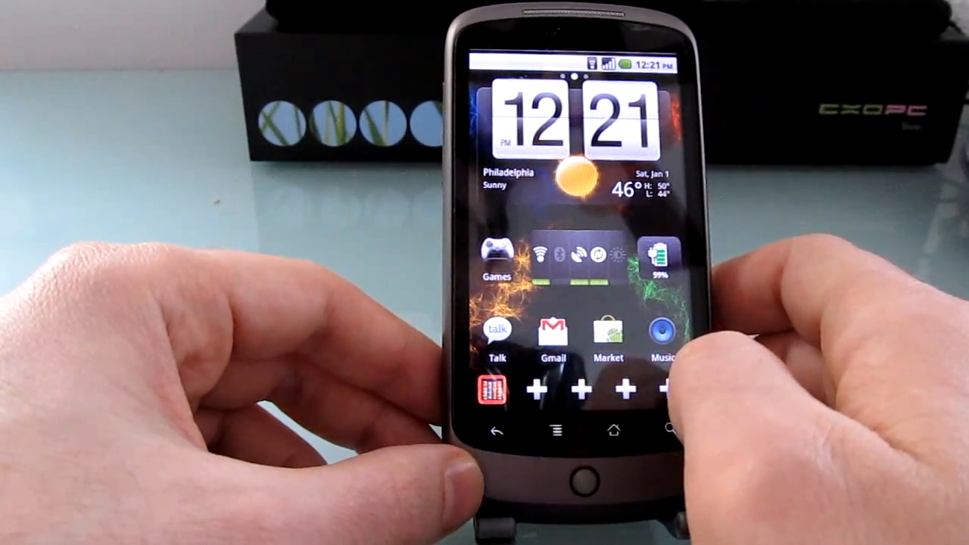
Step: Long-press an empty home screen spot to bring up the Add to Screen menu
click(662, 388)
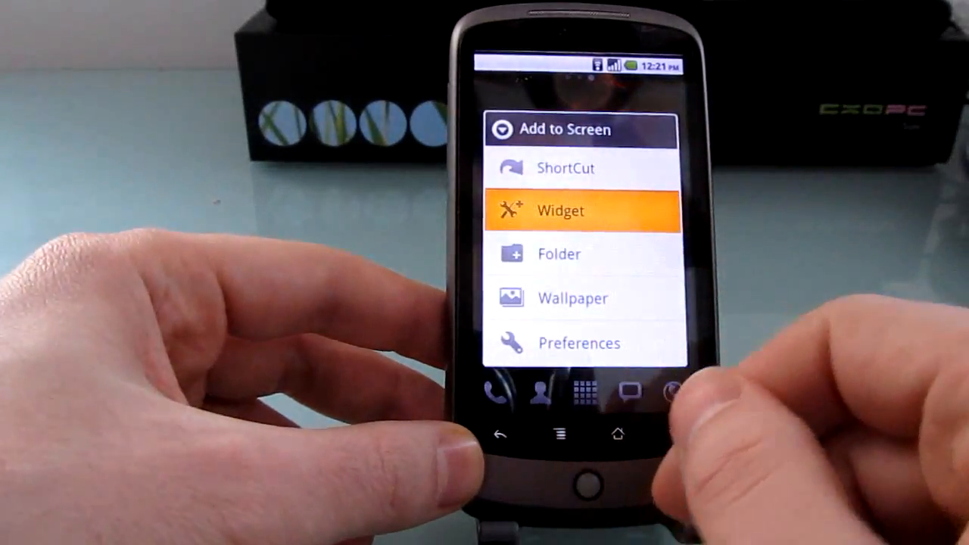
Step: Add the Power Control widget to the home screen and confirm its resized dimensions
click(560, 211)
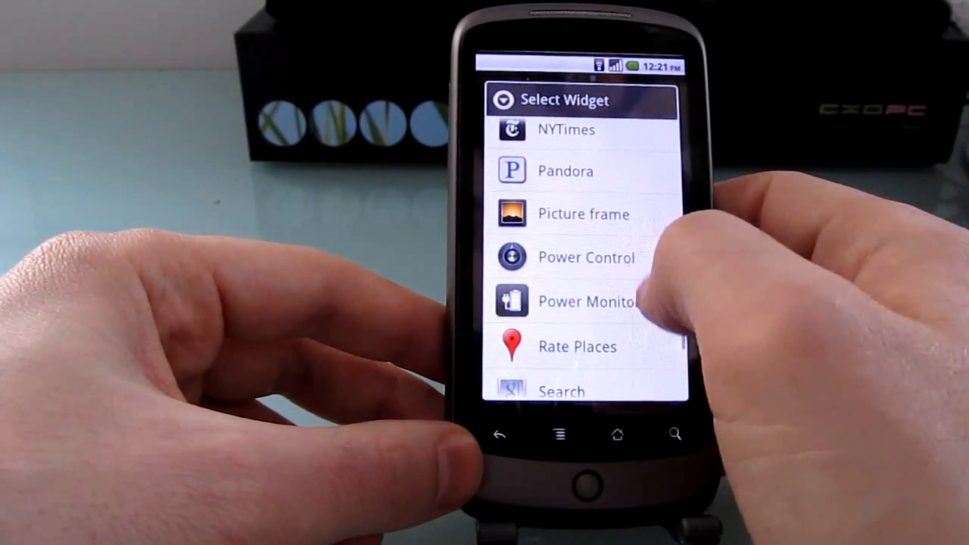
click(587, 258)
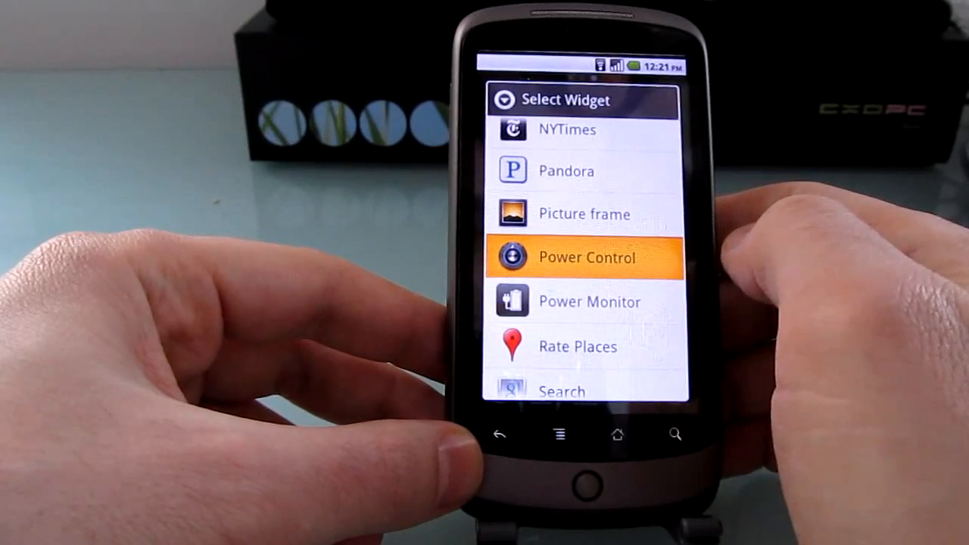
click(587, 256)
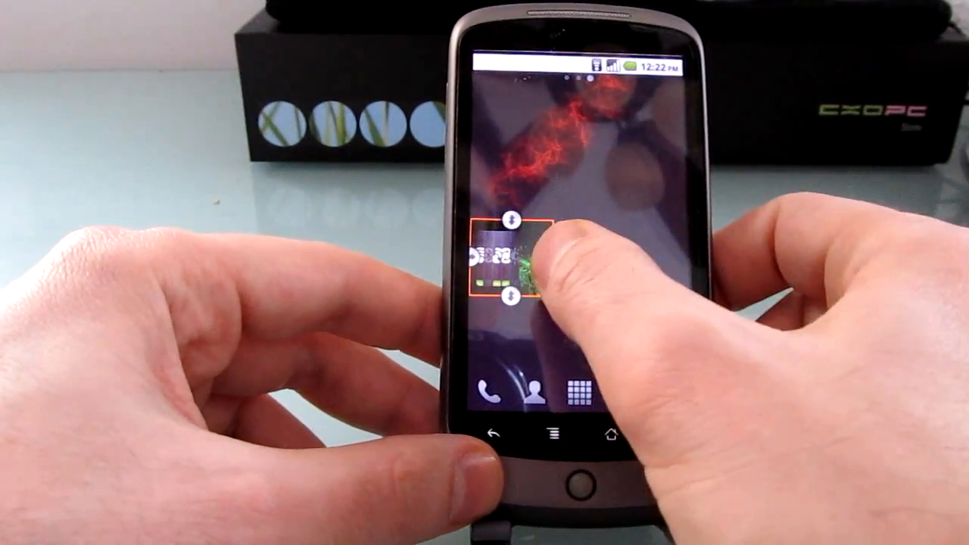
click(537, 265)
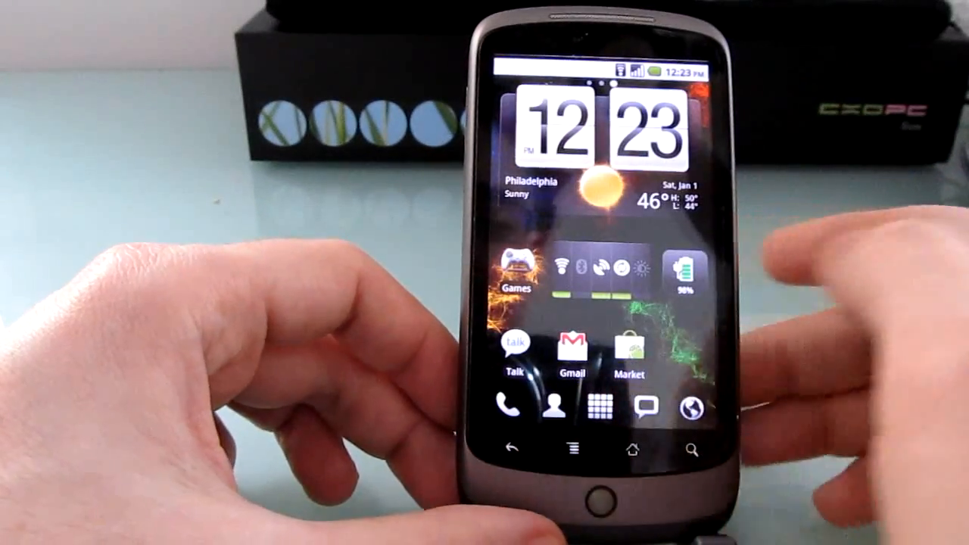
Step: Open the app drawer's All tab listing installed apps alphabetically
click(595, 408)
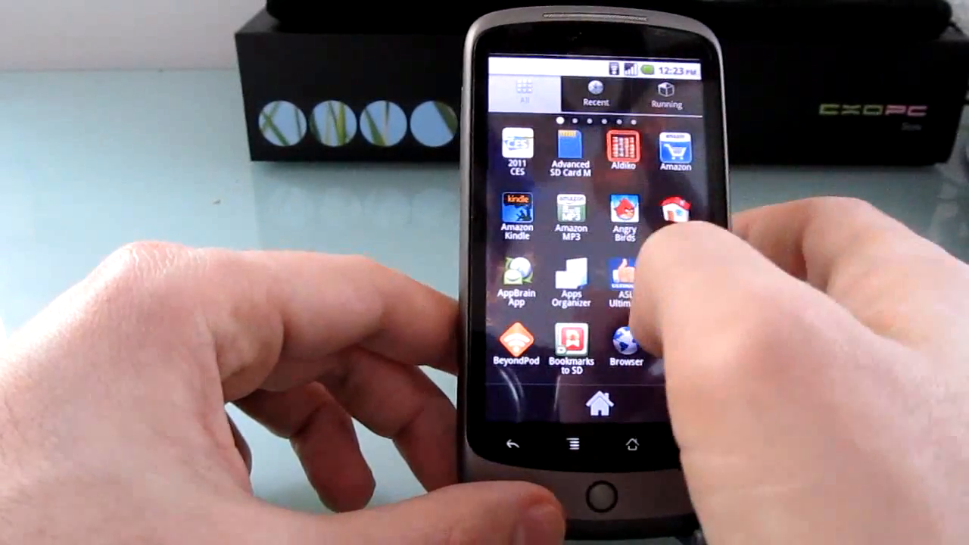
Step: Leave the app drawer and go back to the home screen
click(595, 92)
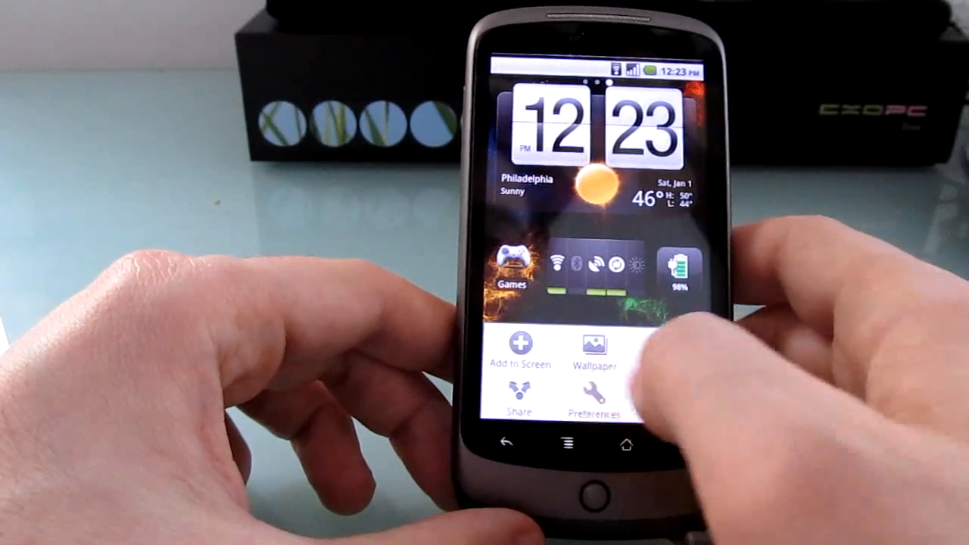
Step: View Display Settings in Preferences, then reopen Preferences from the home screen menu
click(595, 409)
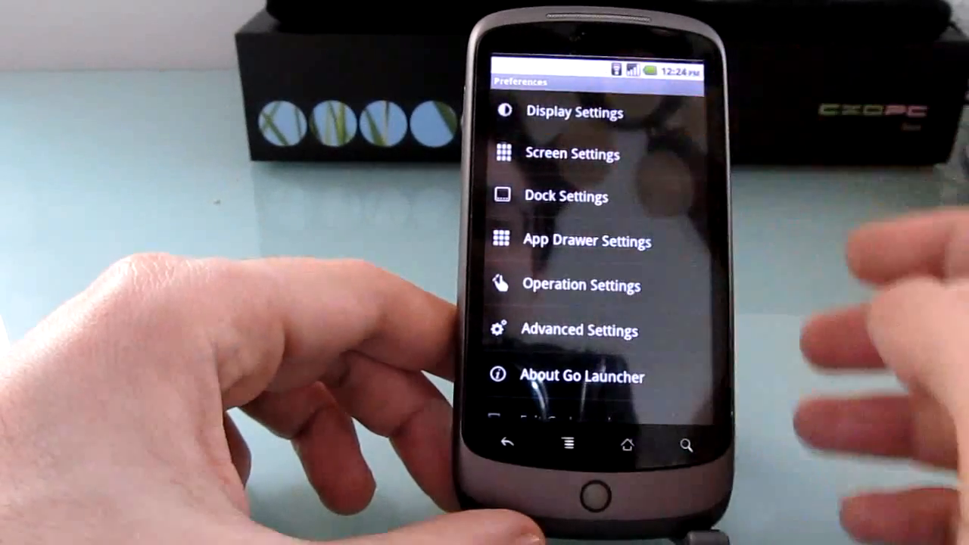
click(574, 112)
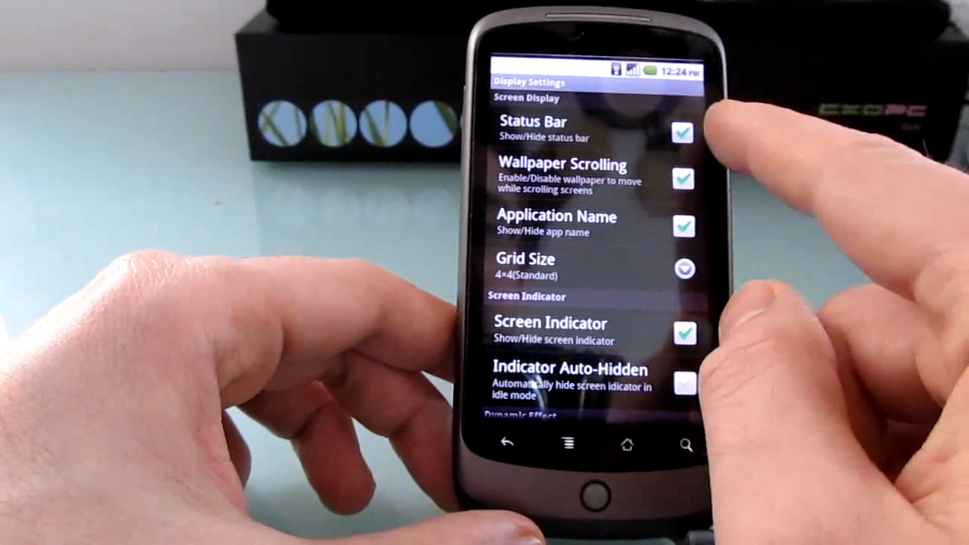
click(682, 133)
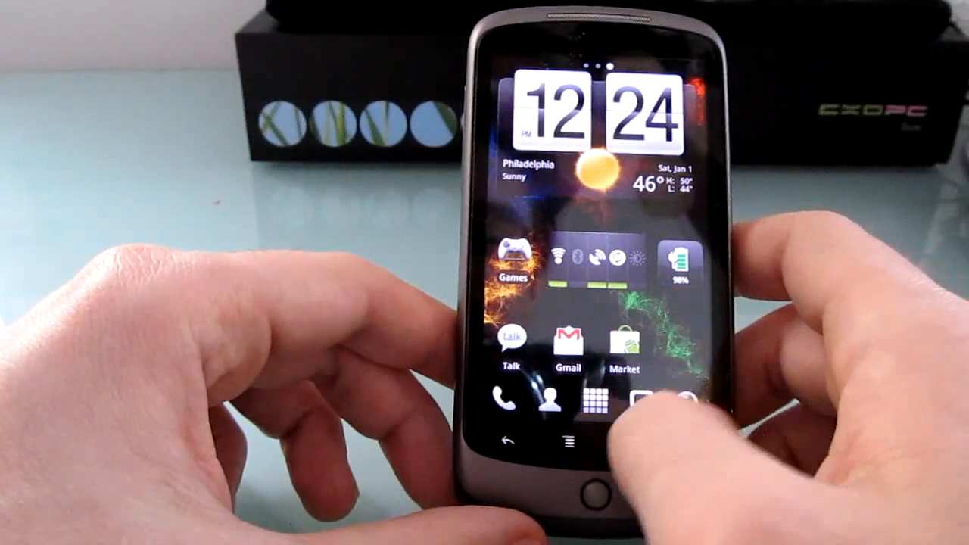
click(571, 440)
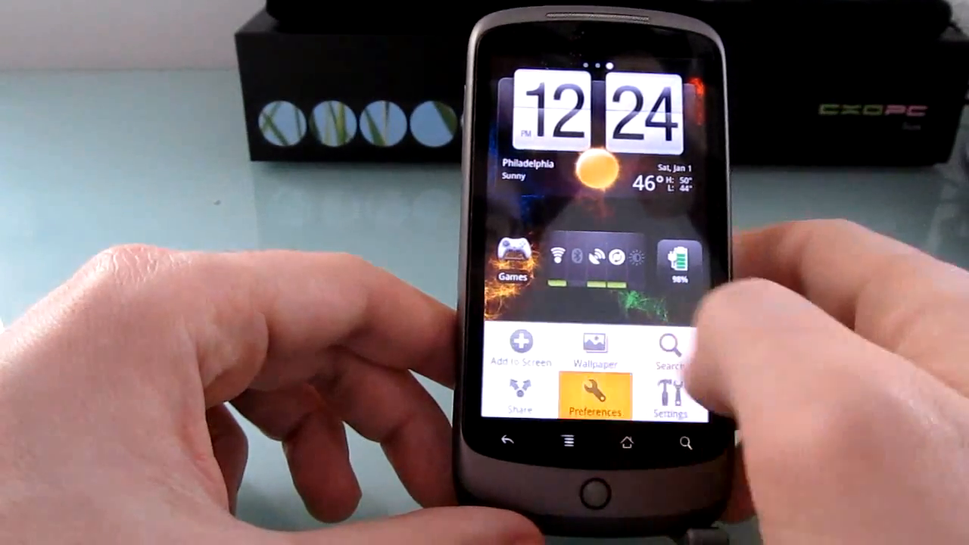
click(593, 397)
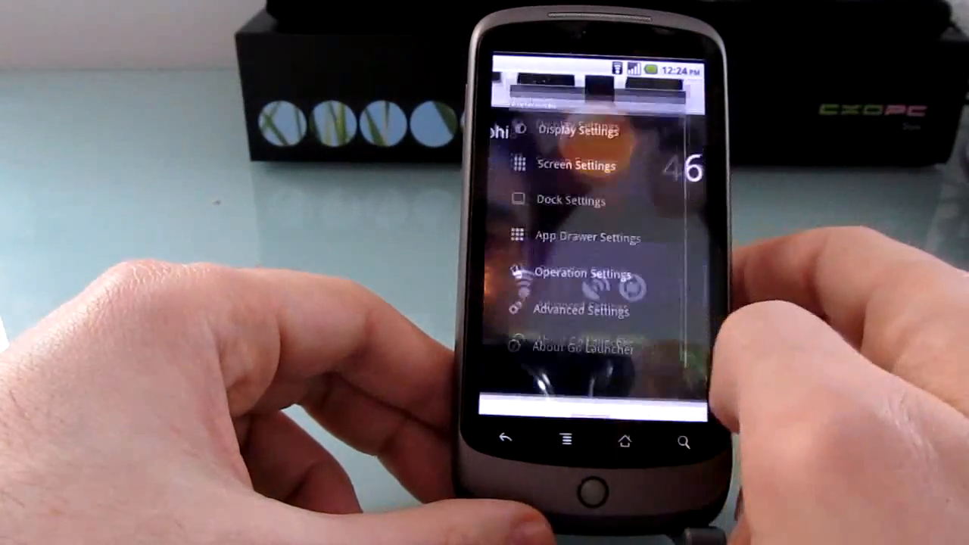
click(578, 130)
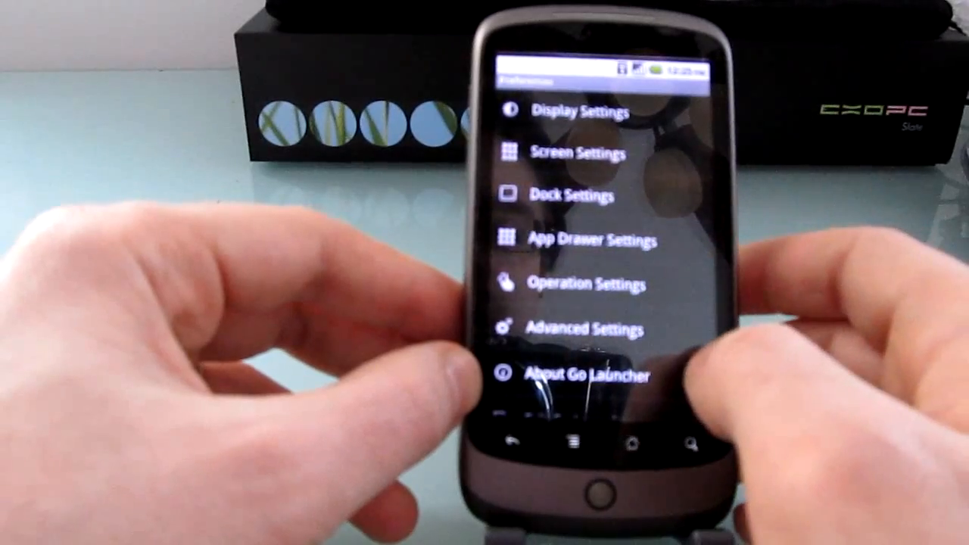
Step: Look through Dock Settings, then switch to App Drawer Settings
click(571, 195)
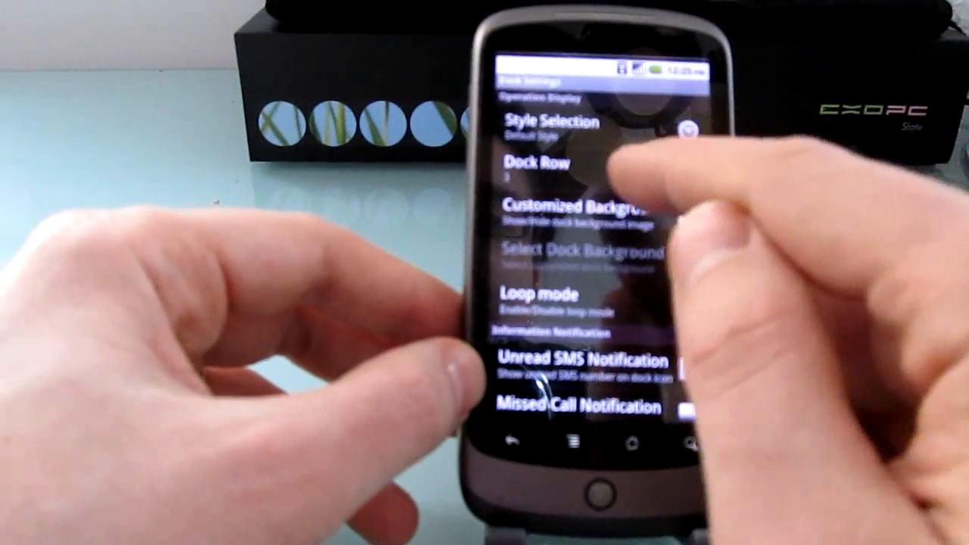
click(551, 129)
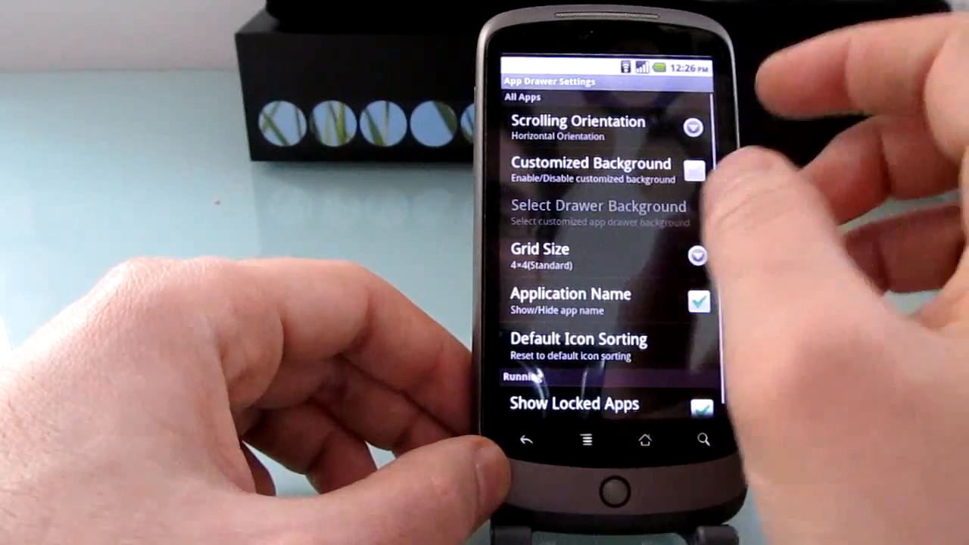
Step: Keep the app drawer Scrolling Orientation set to Horizontal
click(598, 127)
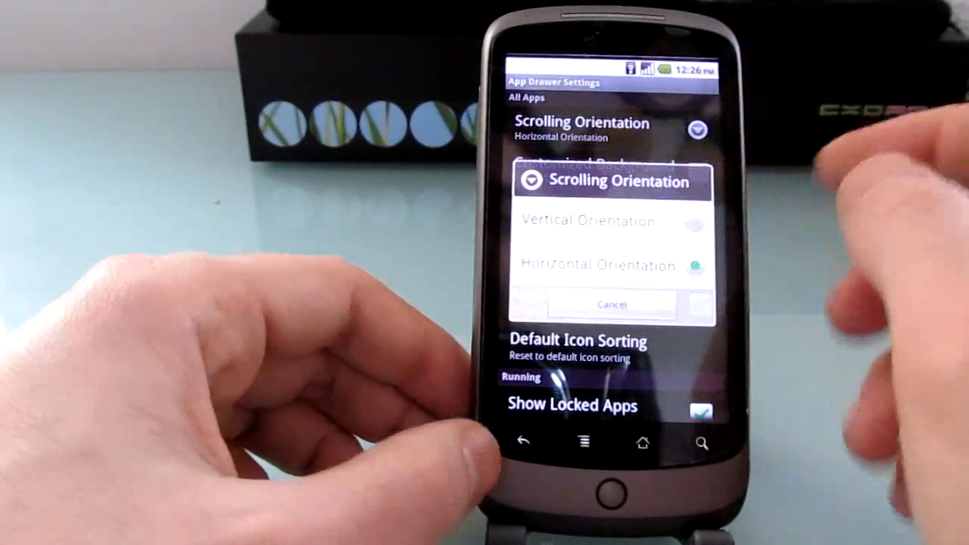
click(611, 305)
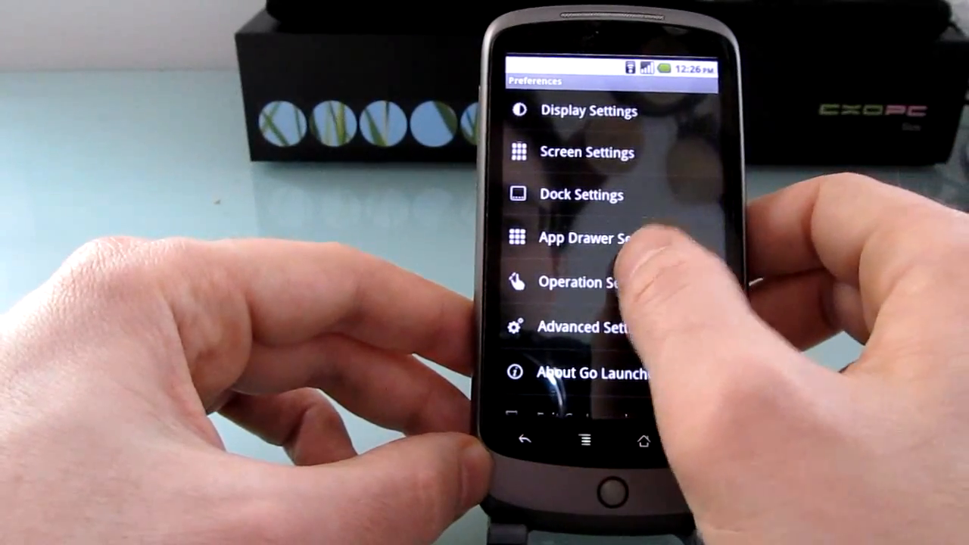
Step: Open Operation Settings, back out to Preferences, and reopen Operation Settings
click(582, 282)
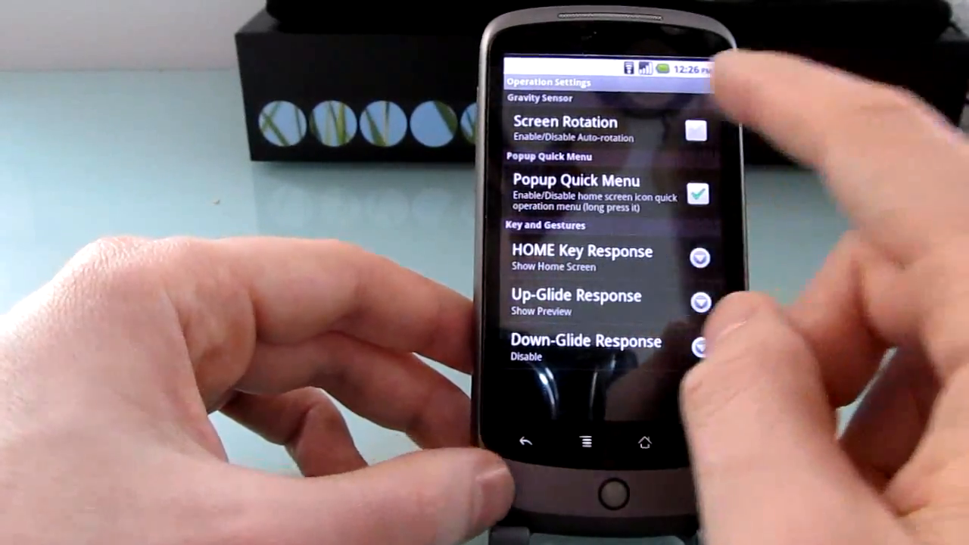
click(695, 130)
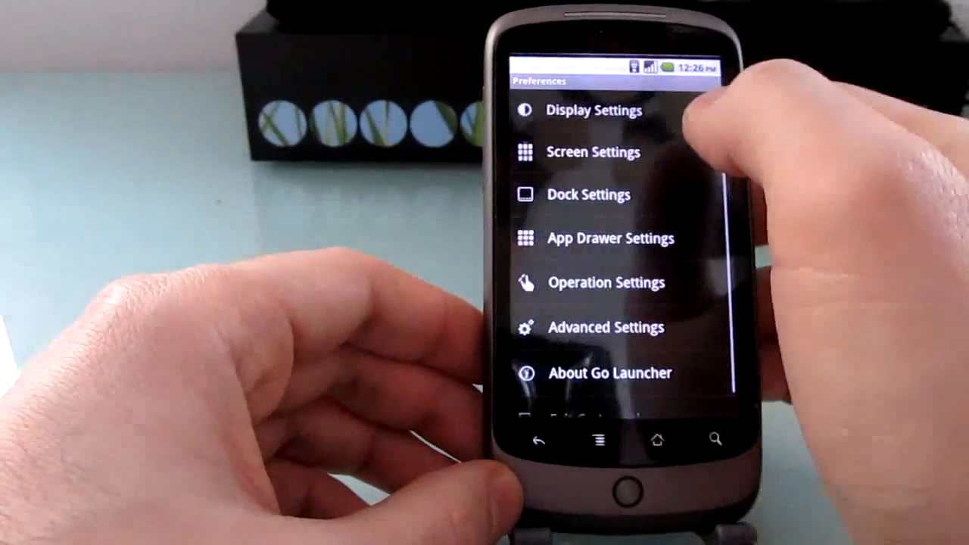
click(605, 283)
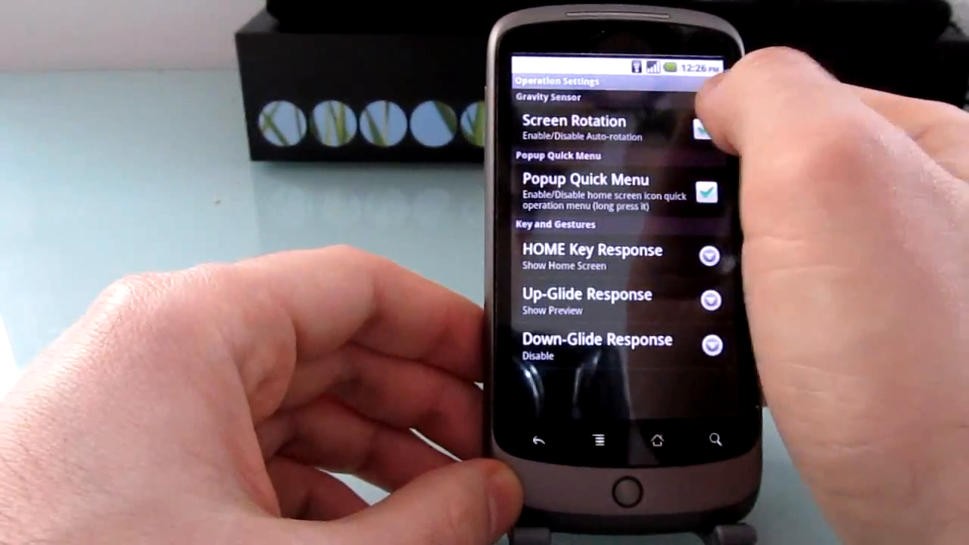
click(593, 250)
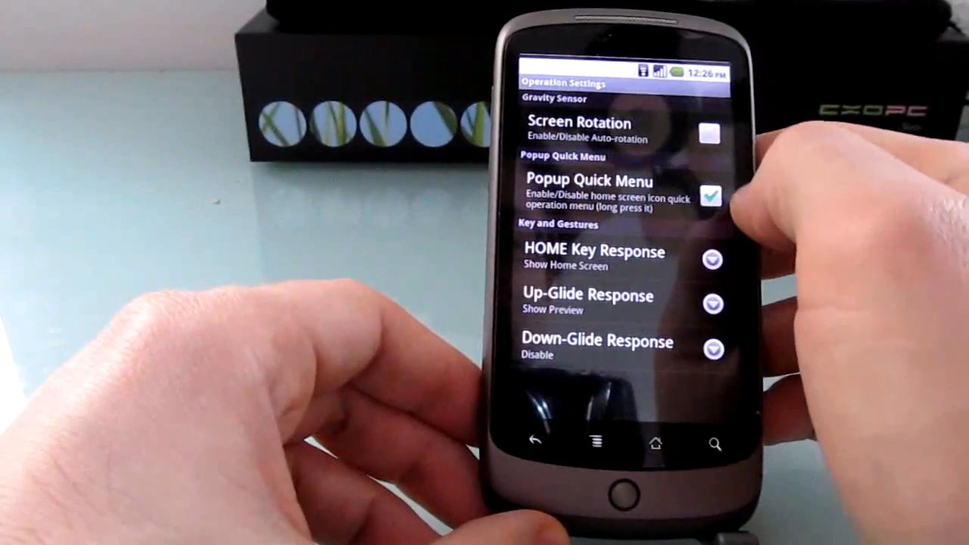
Step: Enable auto screen rotation and leave HOME Key Response unchanged
click(709, 135)
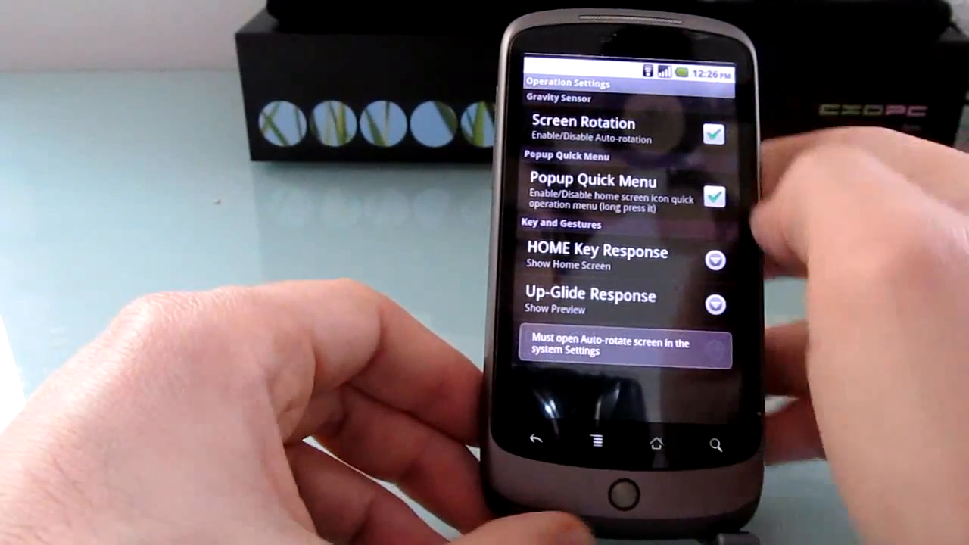
scroll(up, 3)
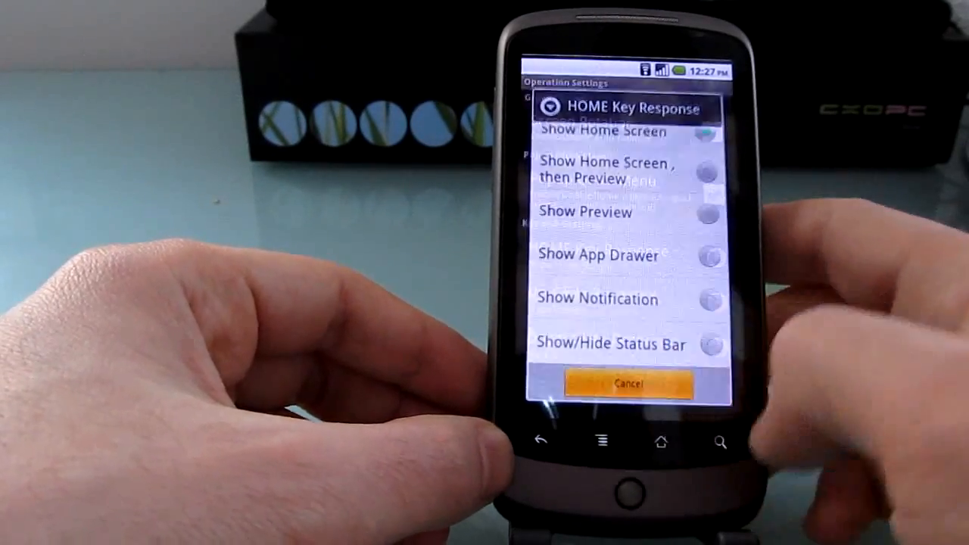
click(626, 383)
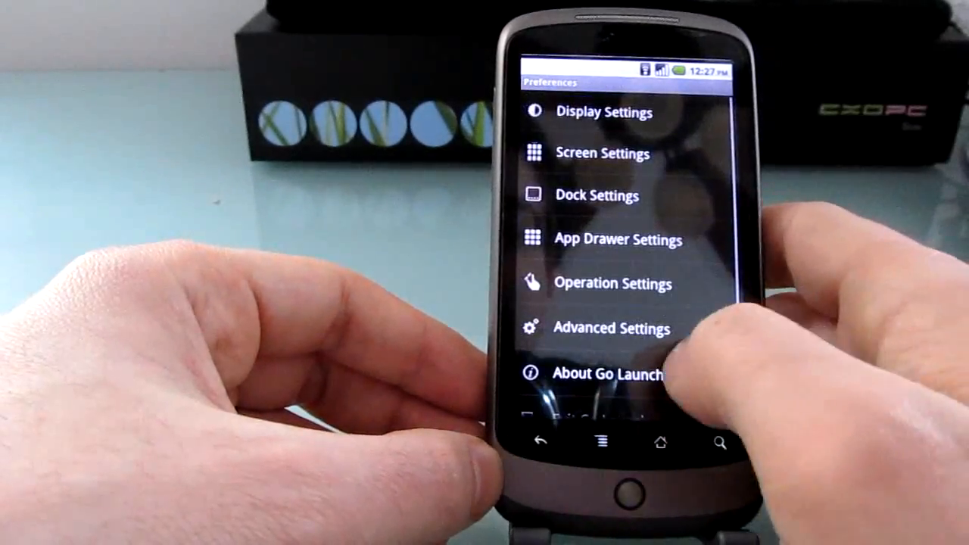